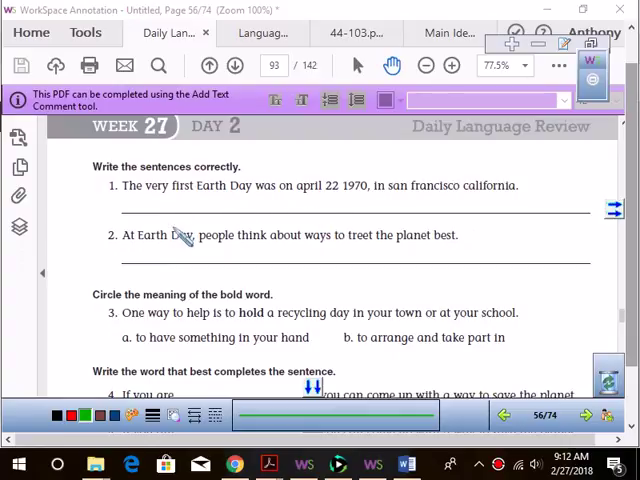
pyautogui.moveTo(180, 236)
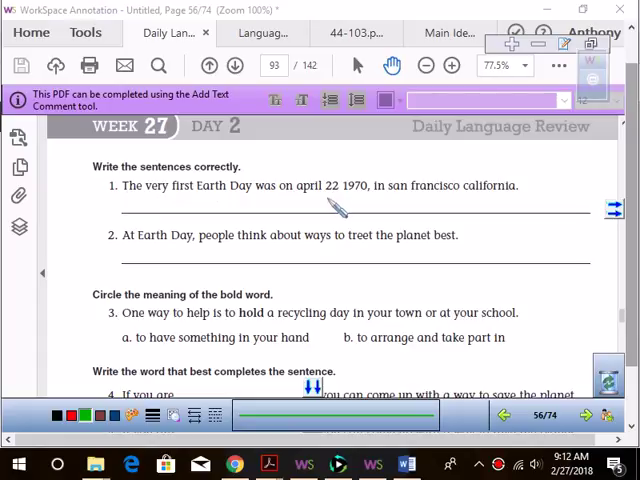
pyautogui.moveTo(205, 210)
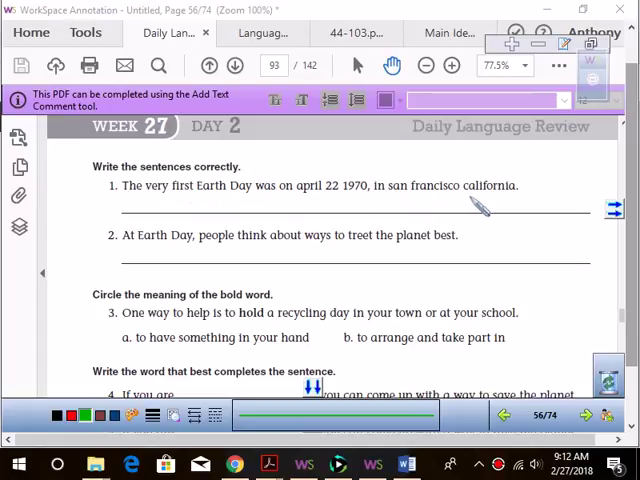
pyautogui.moveTo(478, 203)
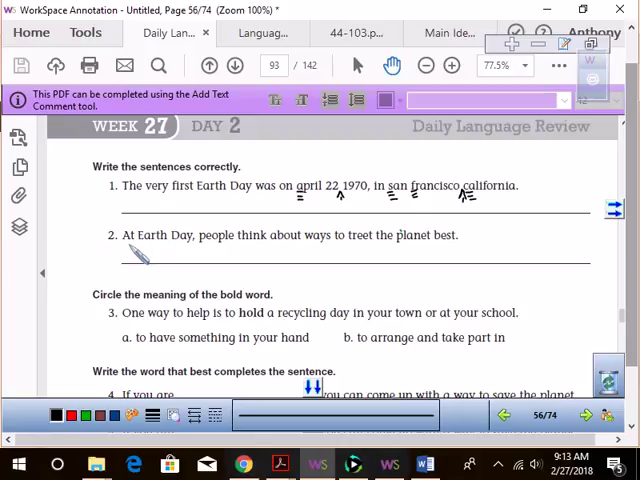
pyautogui.moveTo(137, 294)
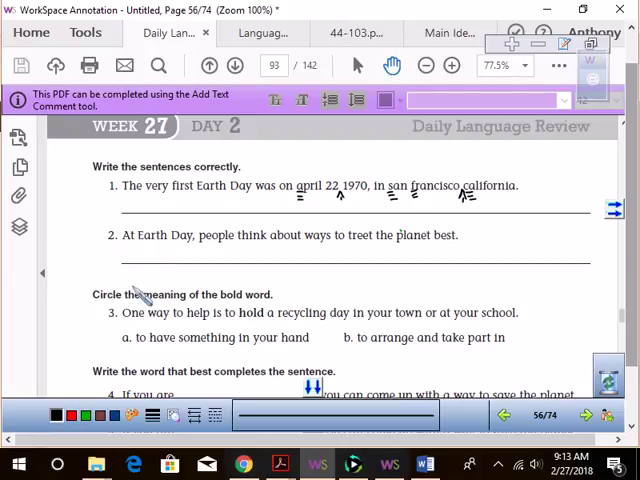
pyautogui.moveTo(145, 293)
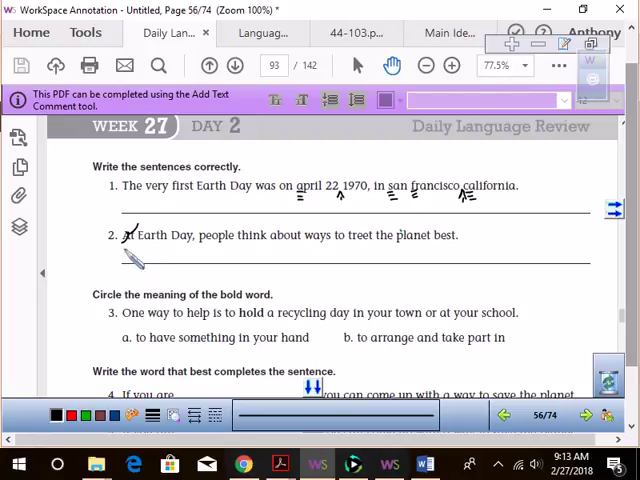
# Step: Write 'On' as the correction for the crossed-out 'At' in sentence 2
pyautogui.write('On')
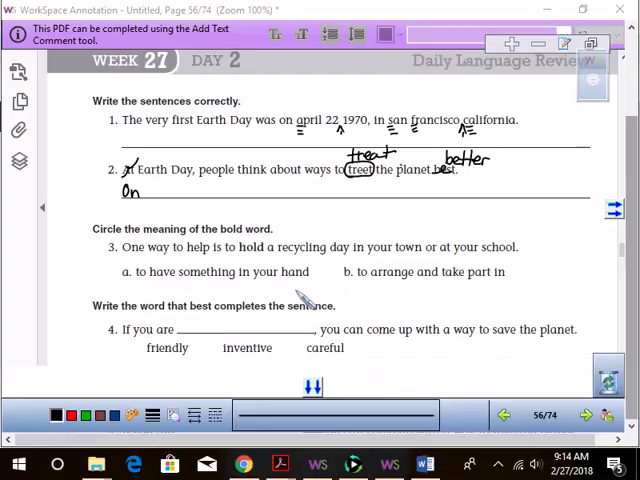
pyautogui.moveTo(295, 298)
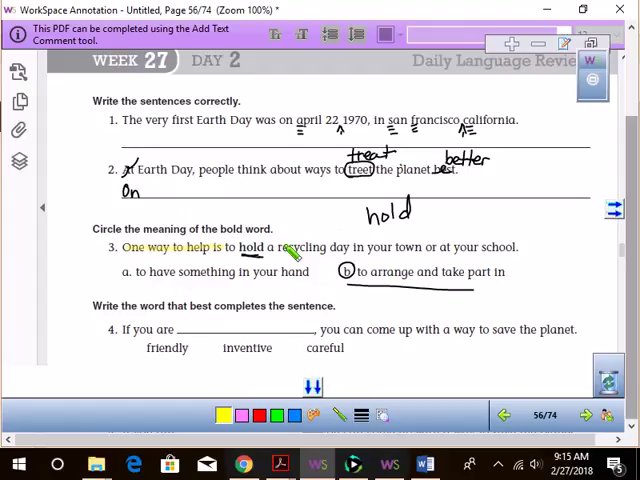
# Step: Highlight the rest of sentence 3 in yellow
pyautogui.moveTo(279, 246); pyautogui.dragTo(512, 246)
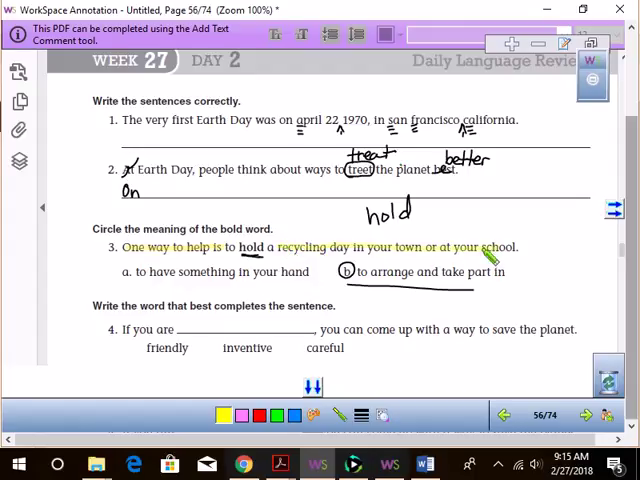